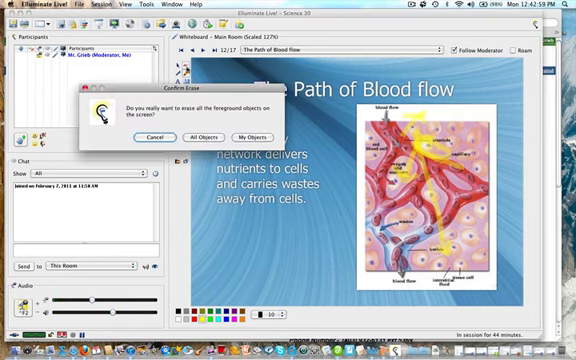
Step: Confirm All Objects in the Confirm Erase dialog to wipe the yellow annotations
left_click(156, 137)
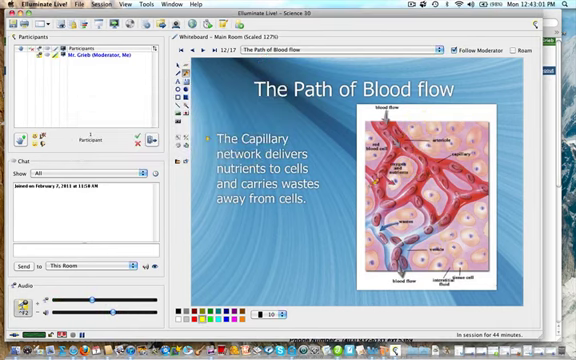